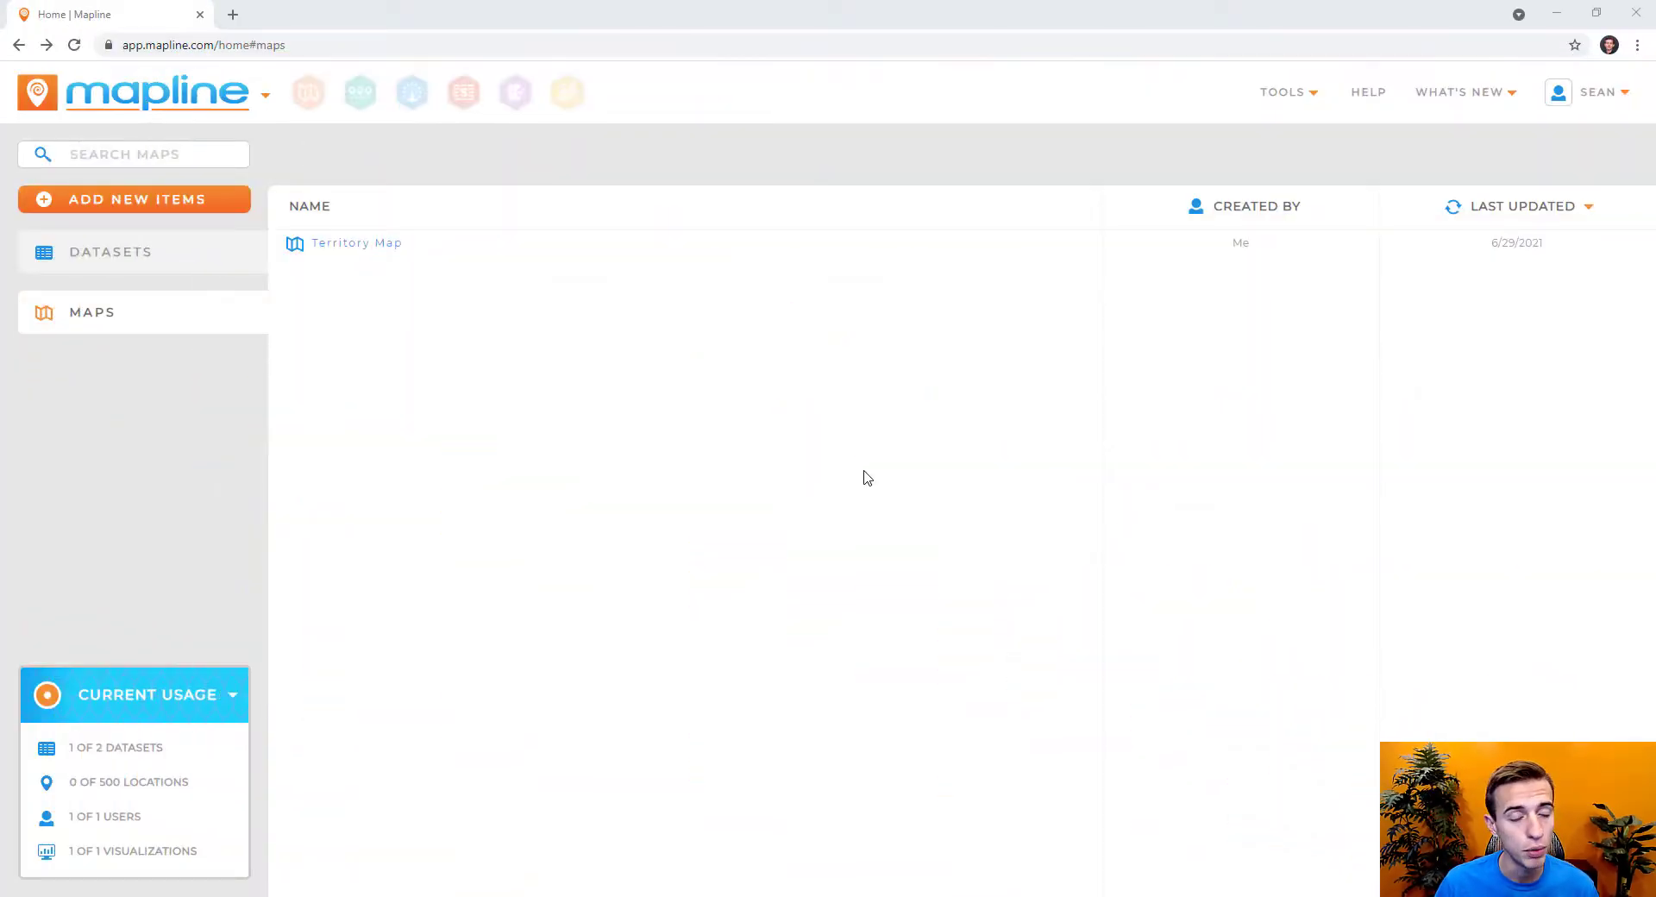
- Open the Territory Map from the saved maps list
left_click(356, 243)
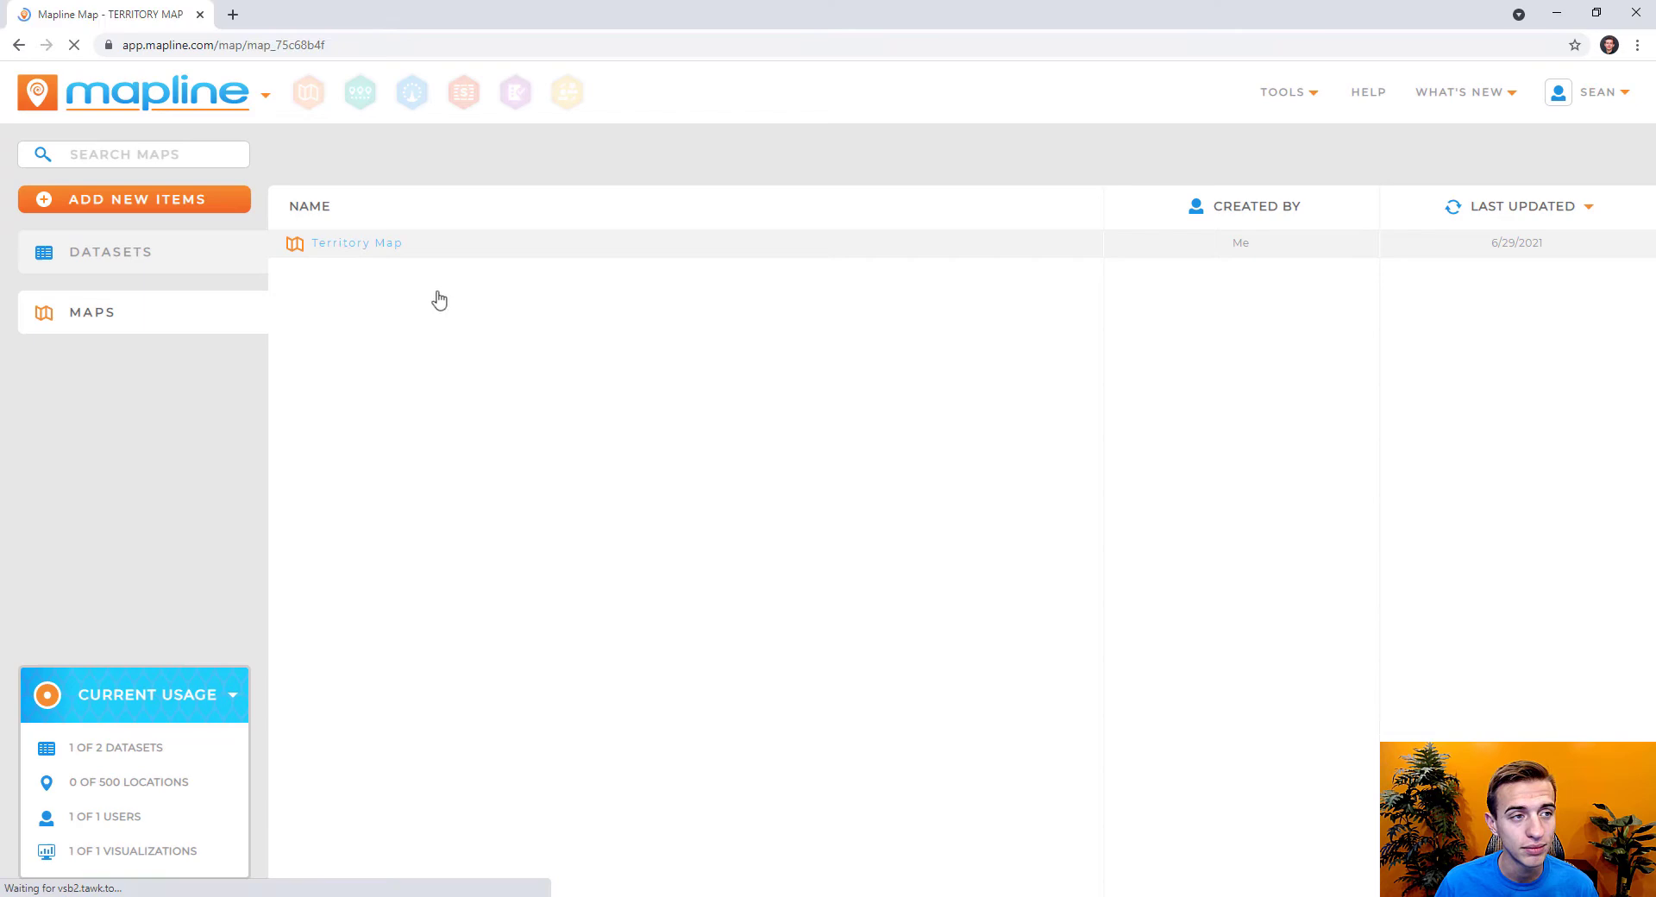
left_click(356, 242)
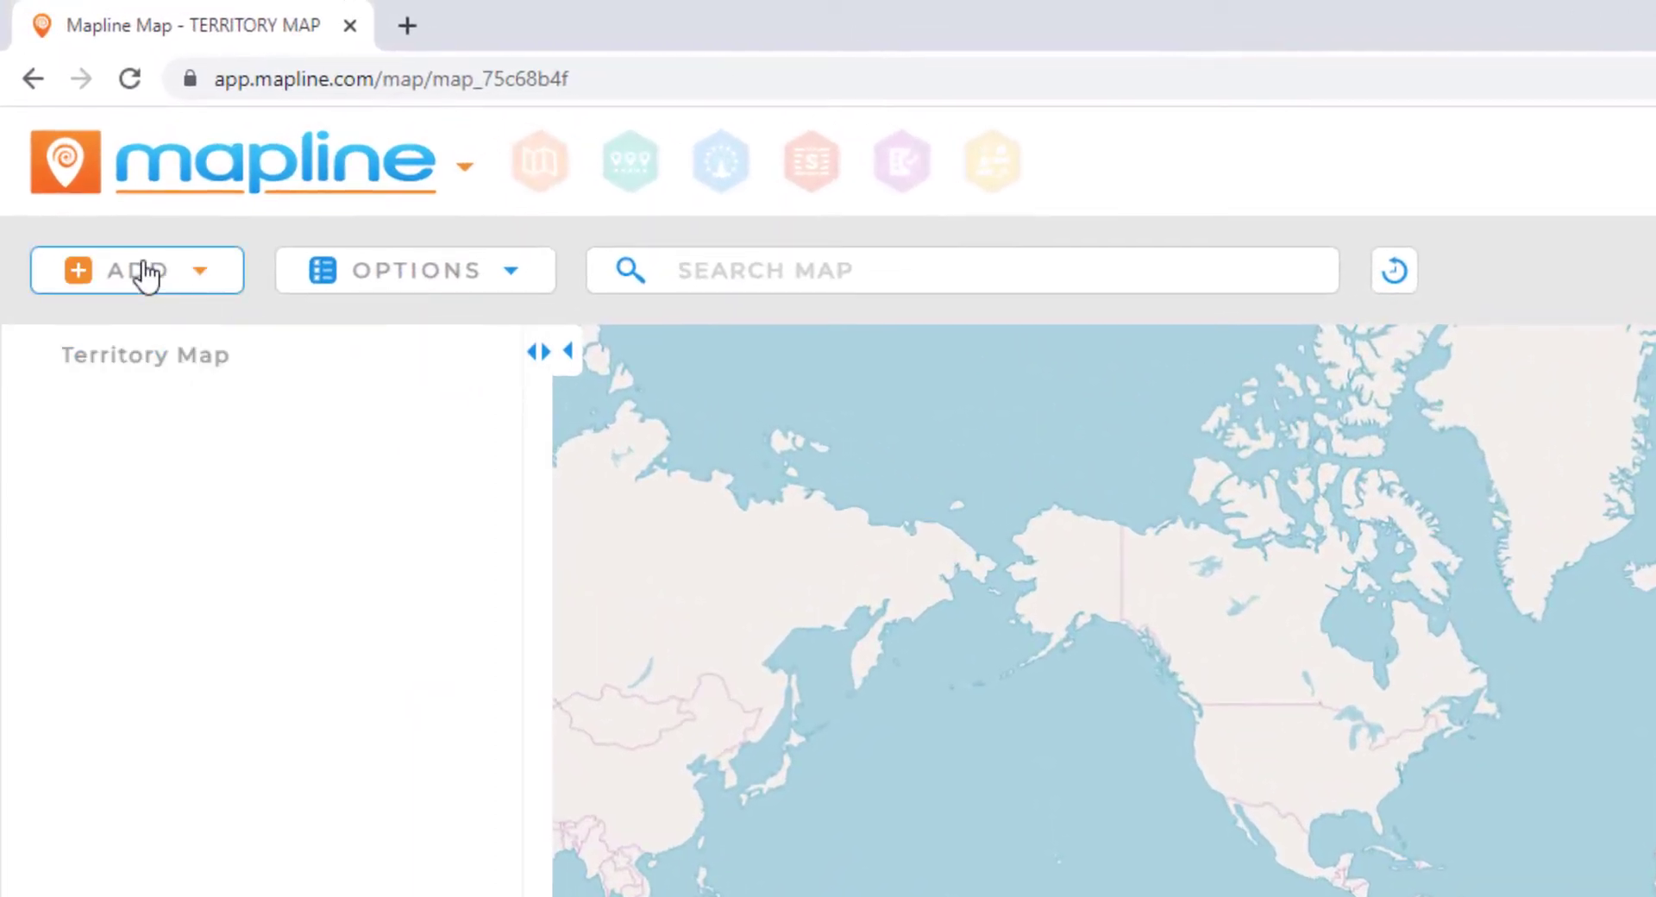
- Show the territory-adding choices via Add > Territories
left_click(136, 270)
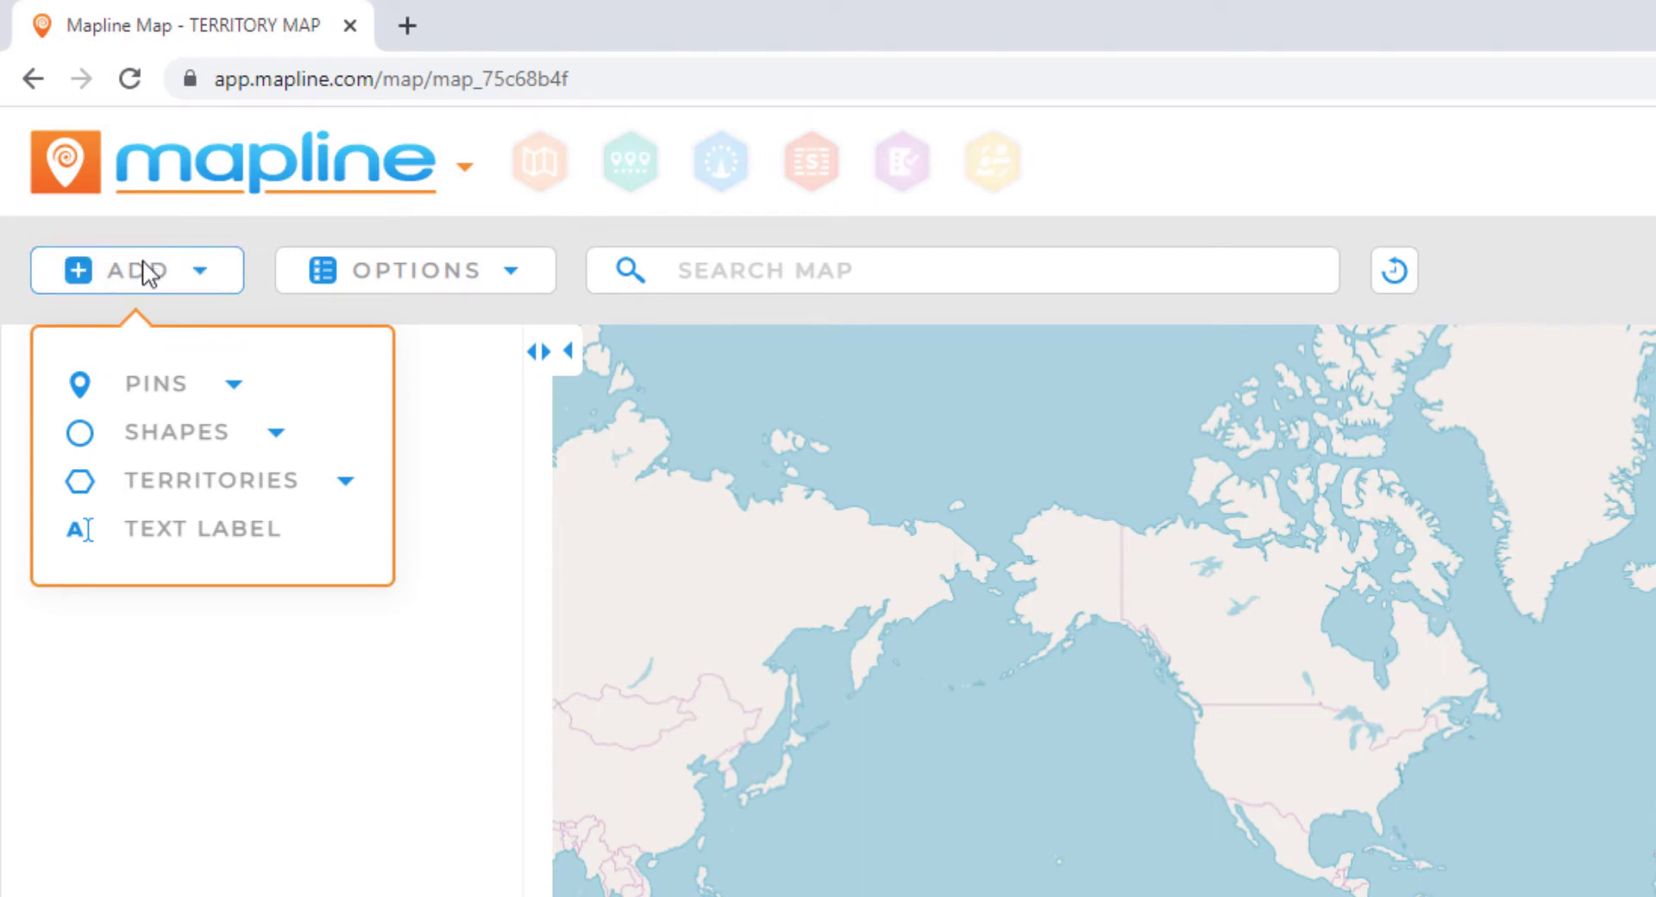
left_click(211, 481)
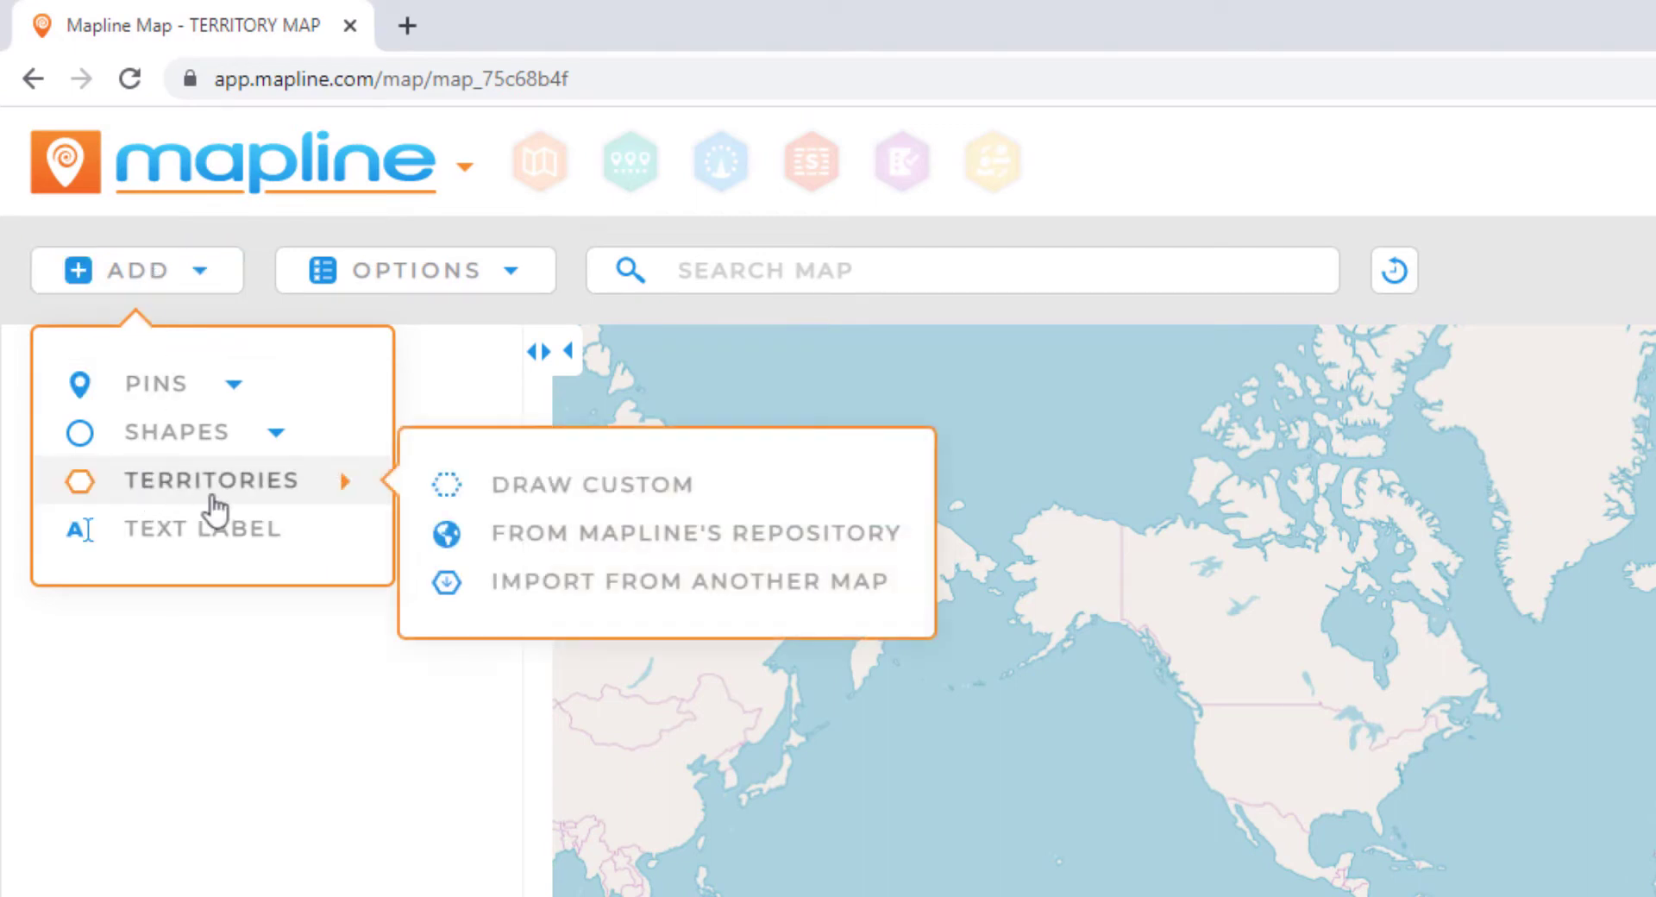
mouse_move(480, 541)
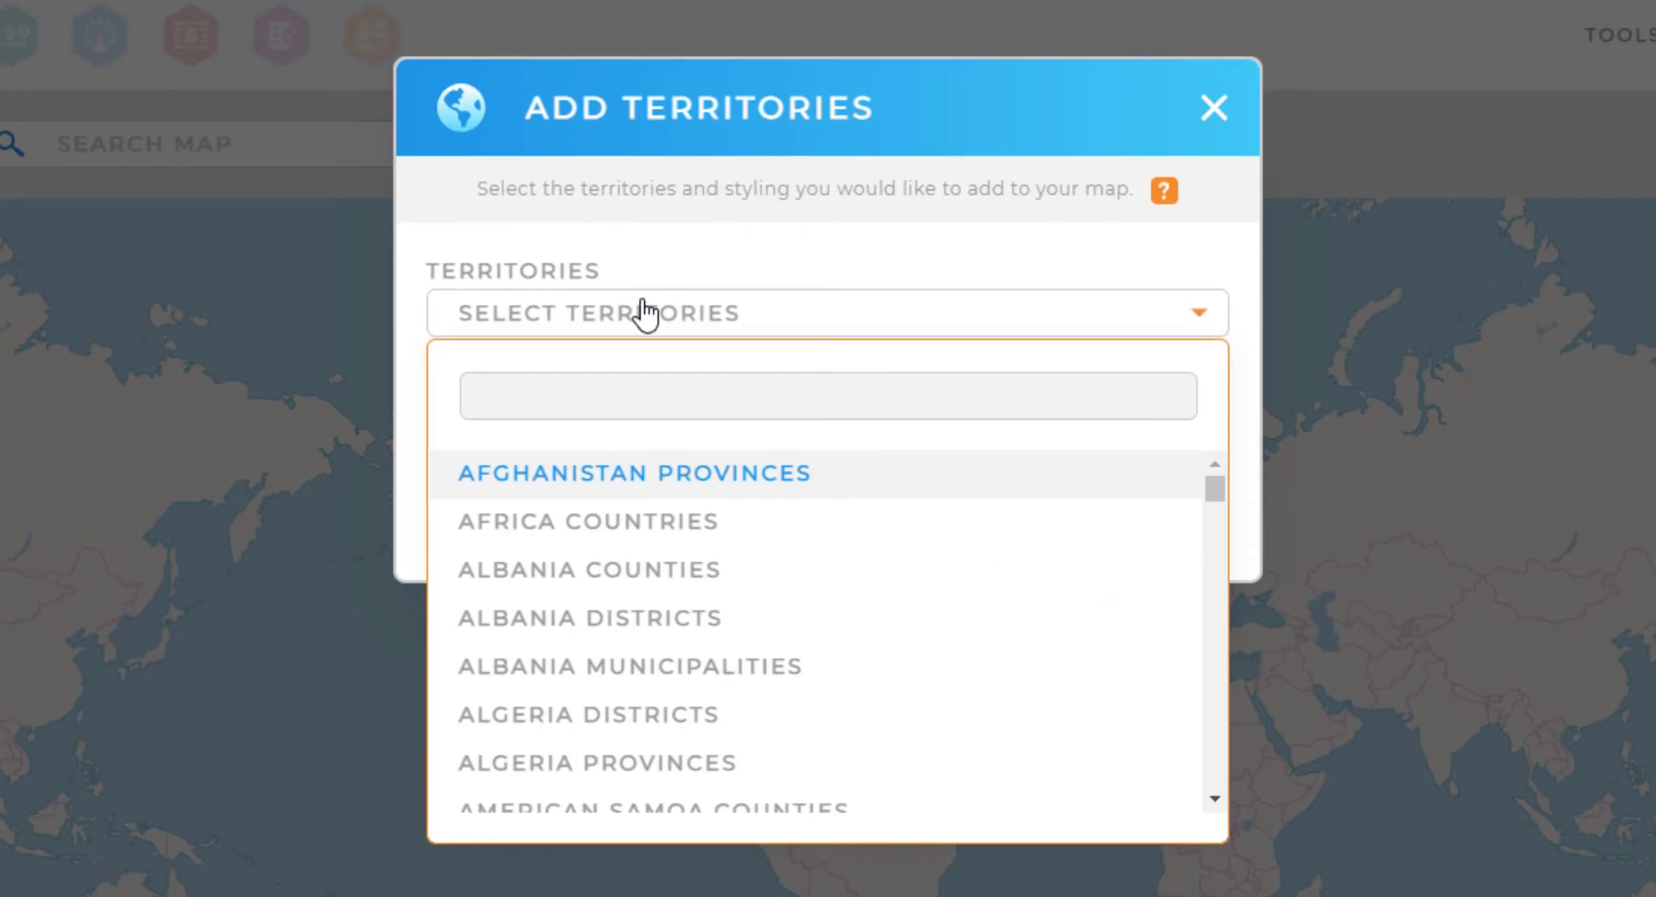
mouse_move(674, 315)
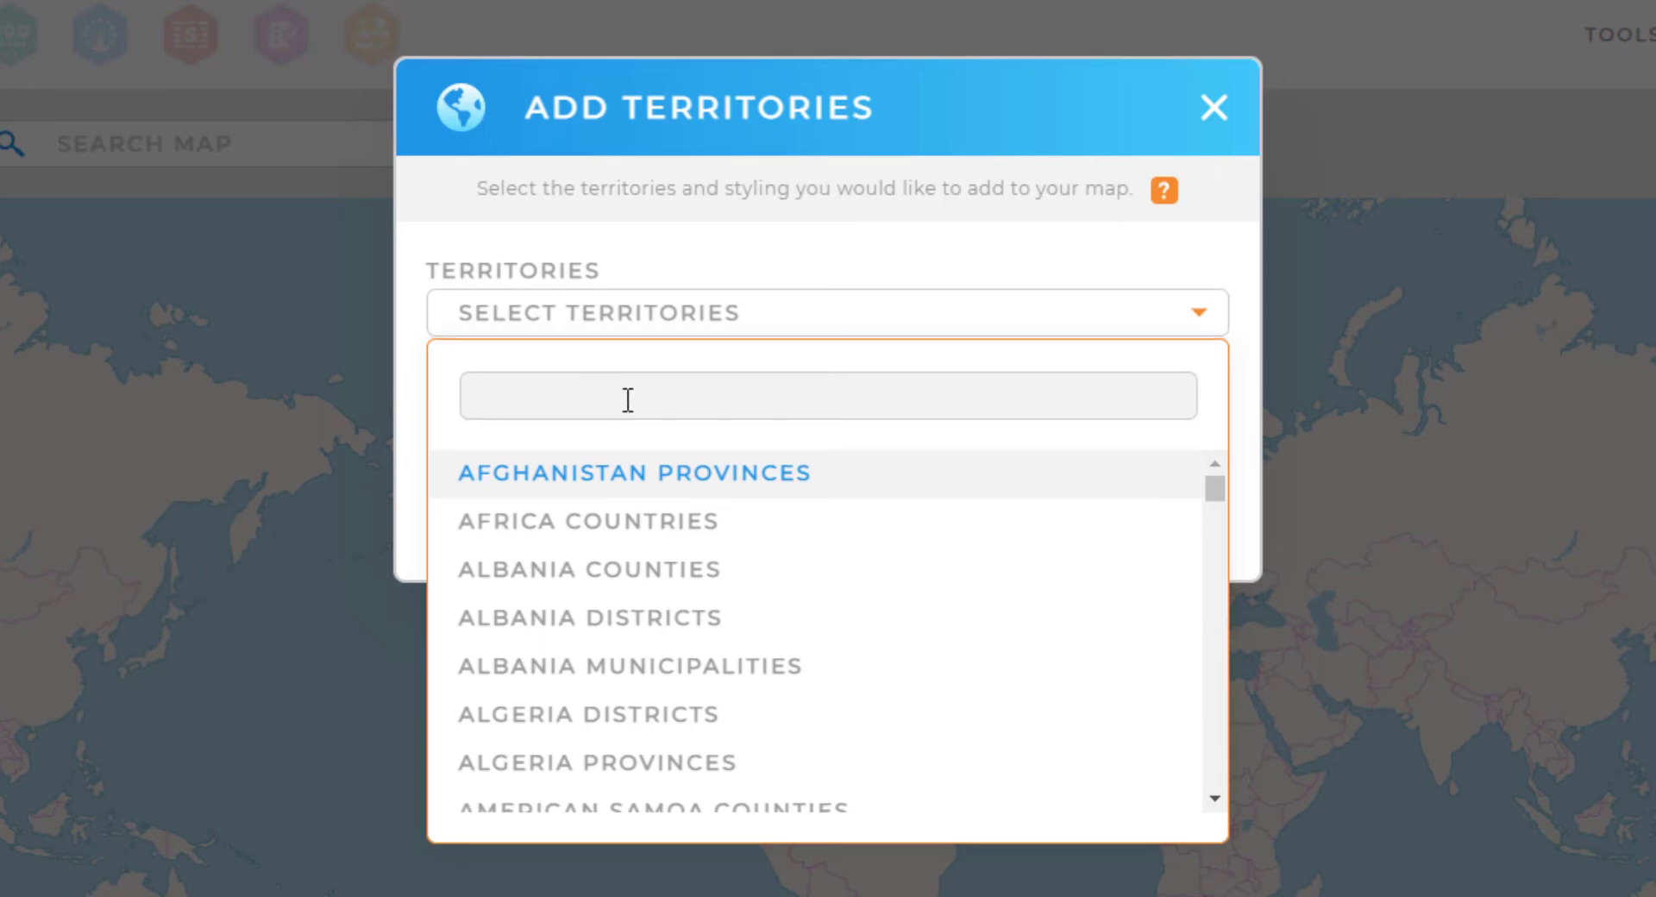
- Search 'WORLD COUNTRIES' and choose World Countries as the territory set
type("WORLD COU")
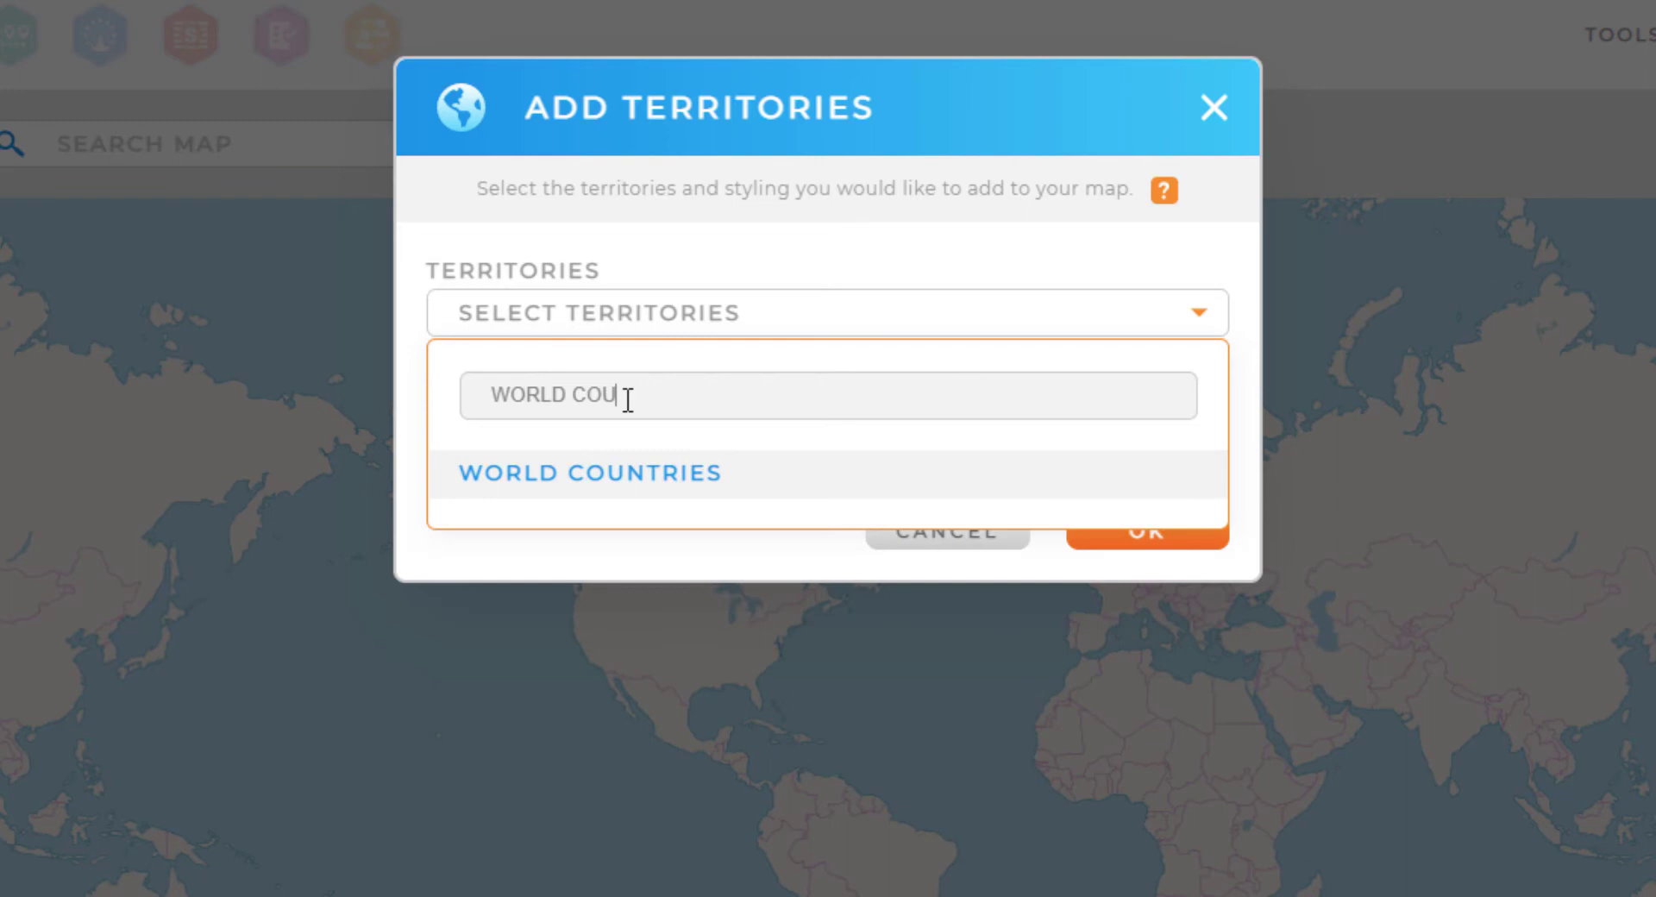
type("NTRIES")
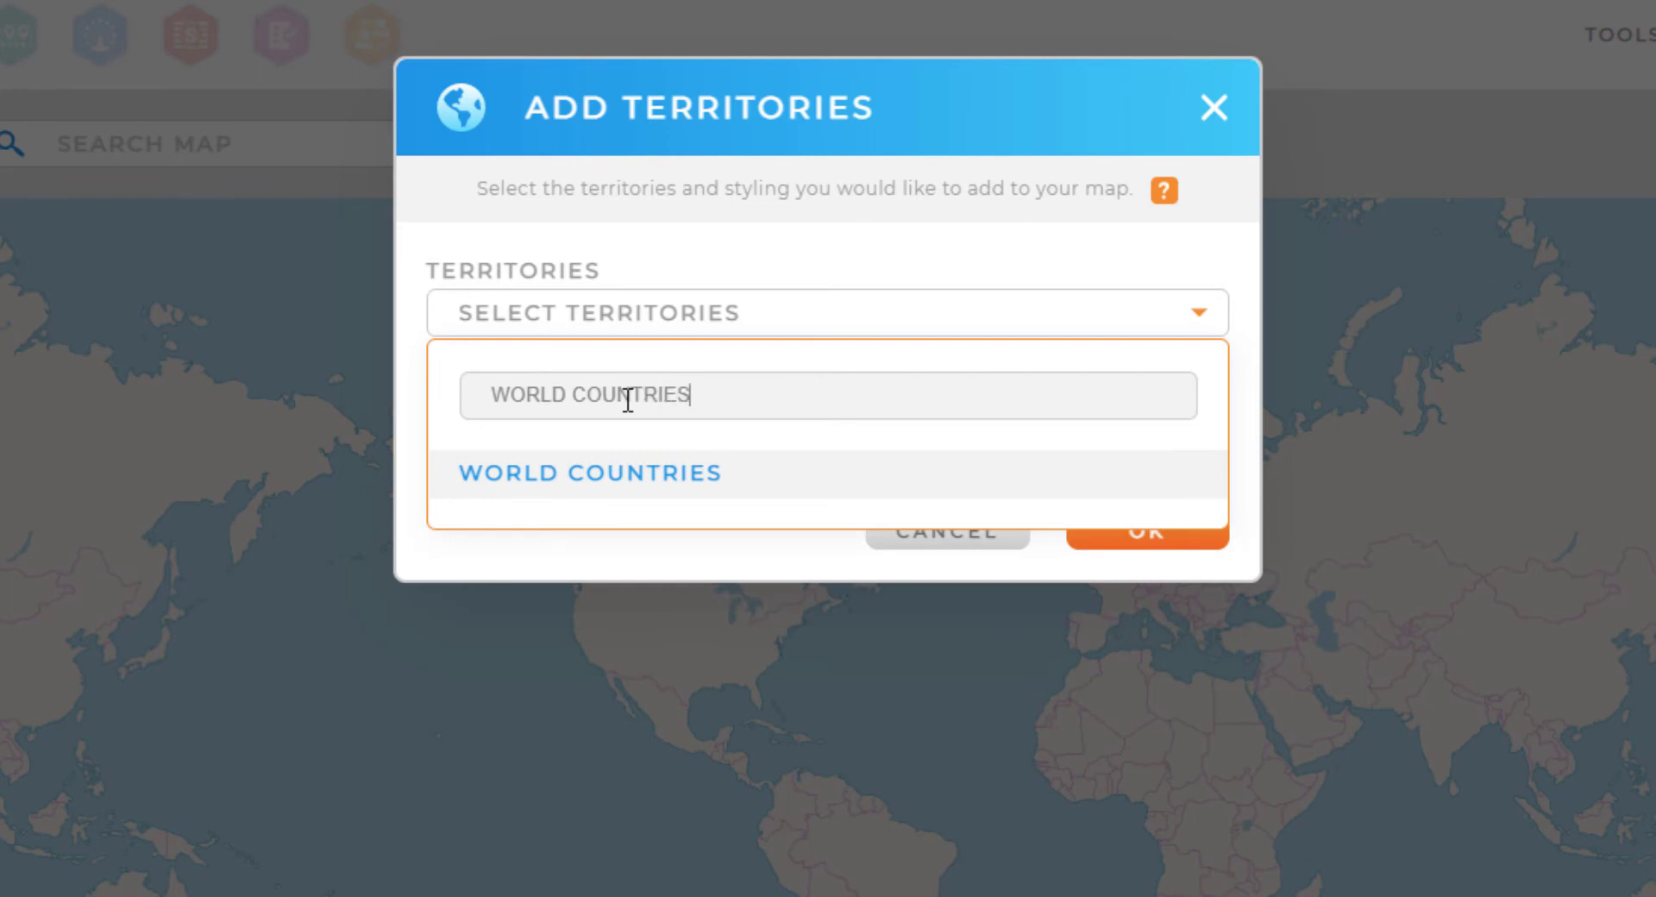
mouse_move(594, 509)
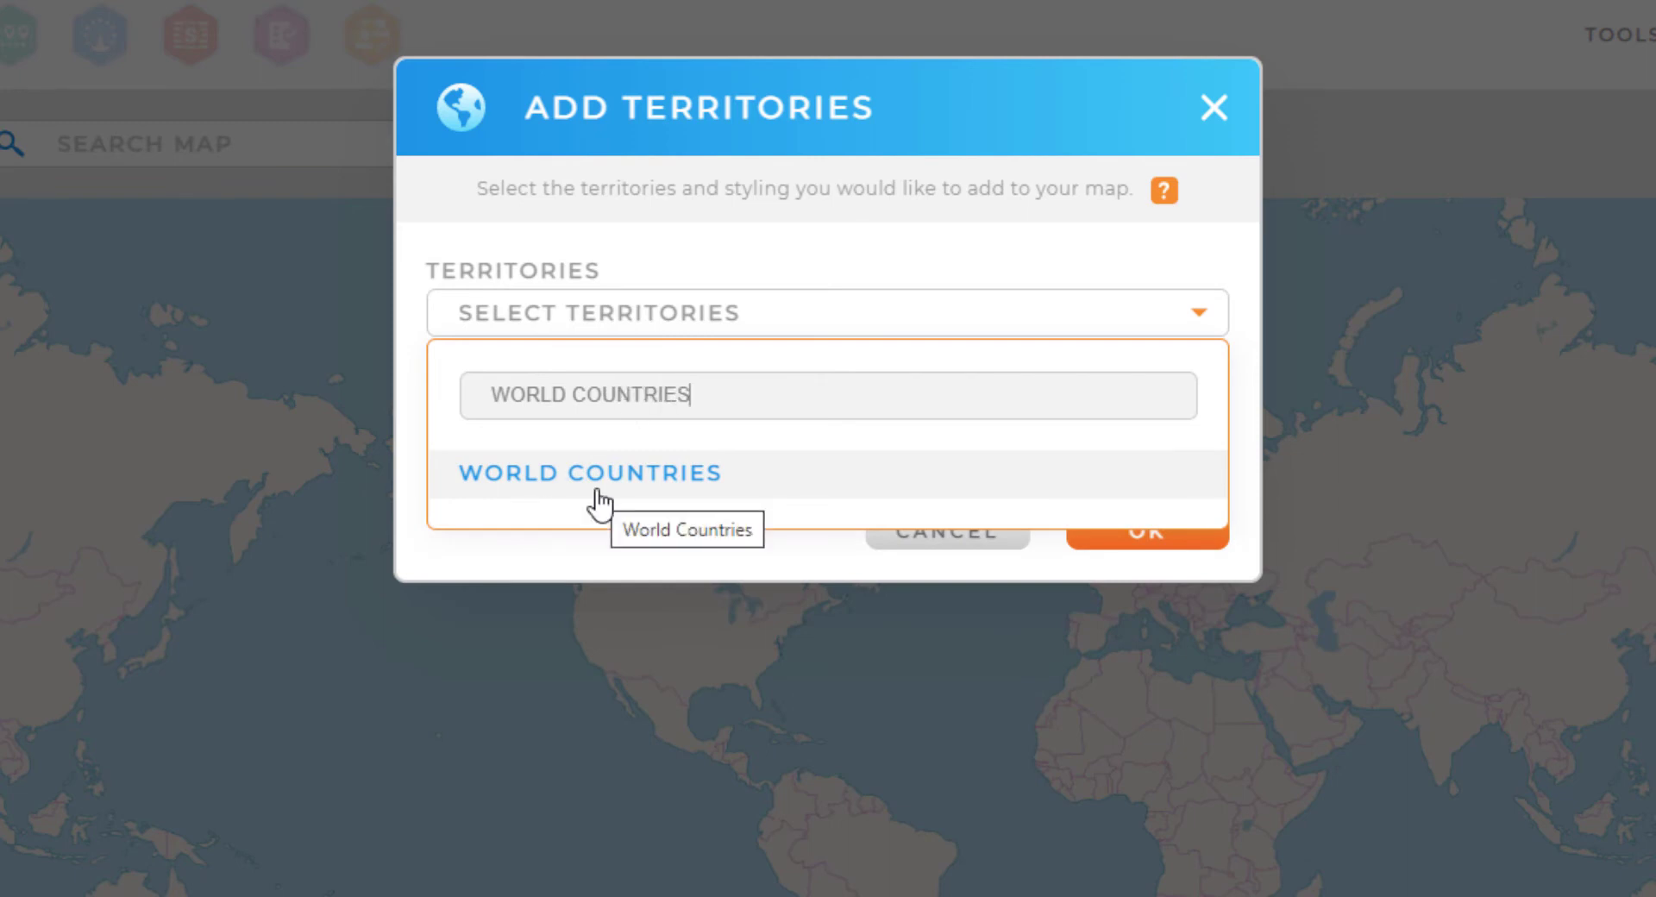
left_click(589, 473)
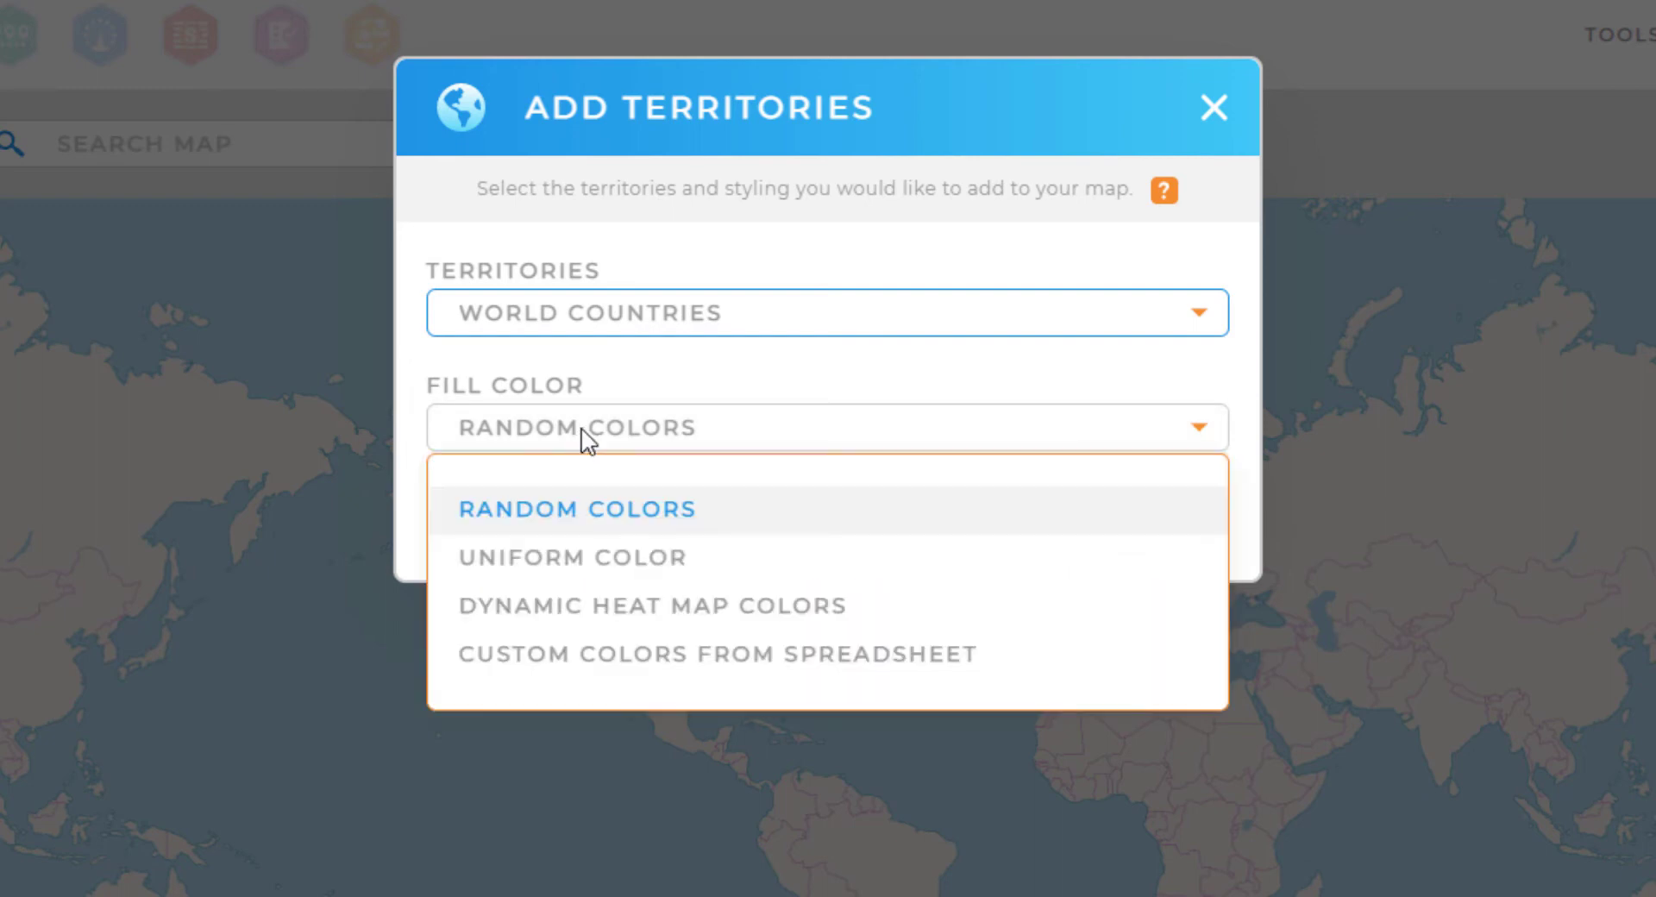
mouse_move(586, 531)
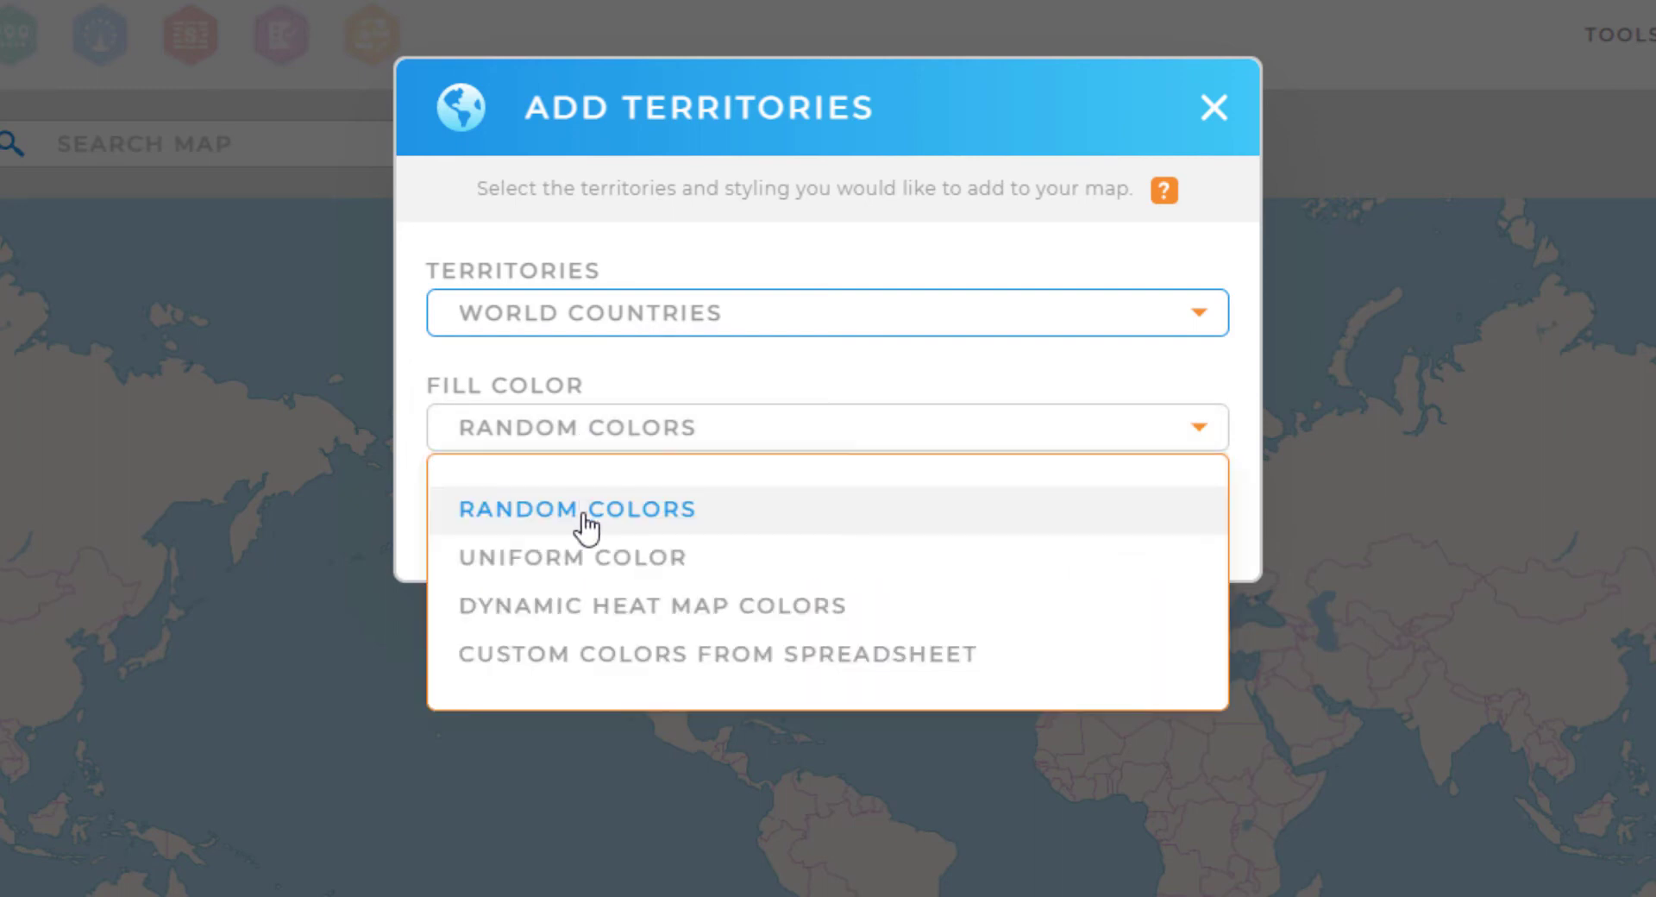
mouse_move(590, 634)
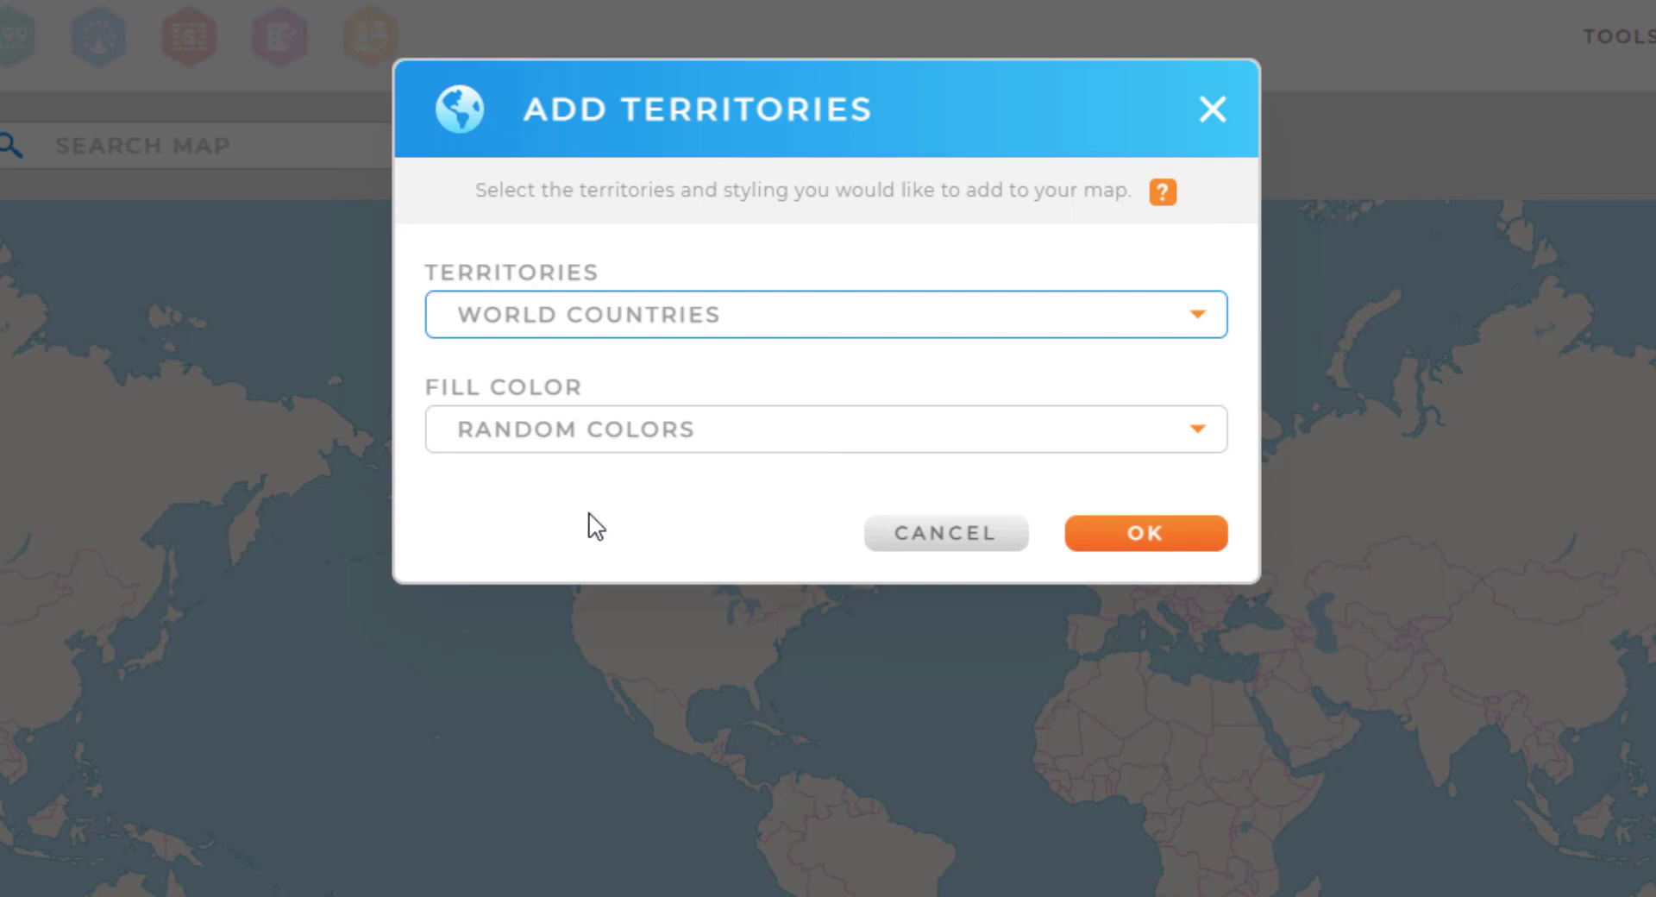
- Confirm adding World Countries to the map with Random Colors fill
left_click(1145, 533)
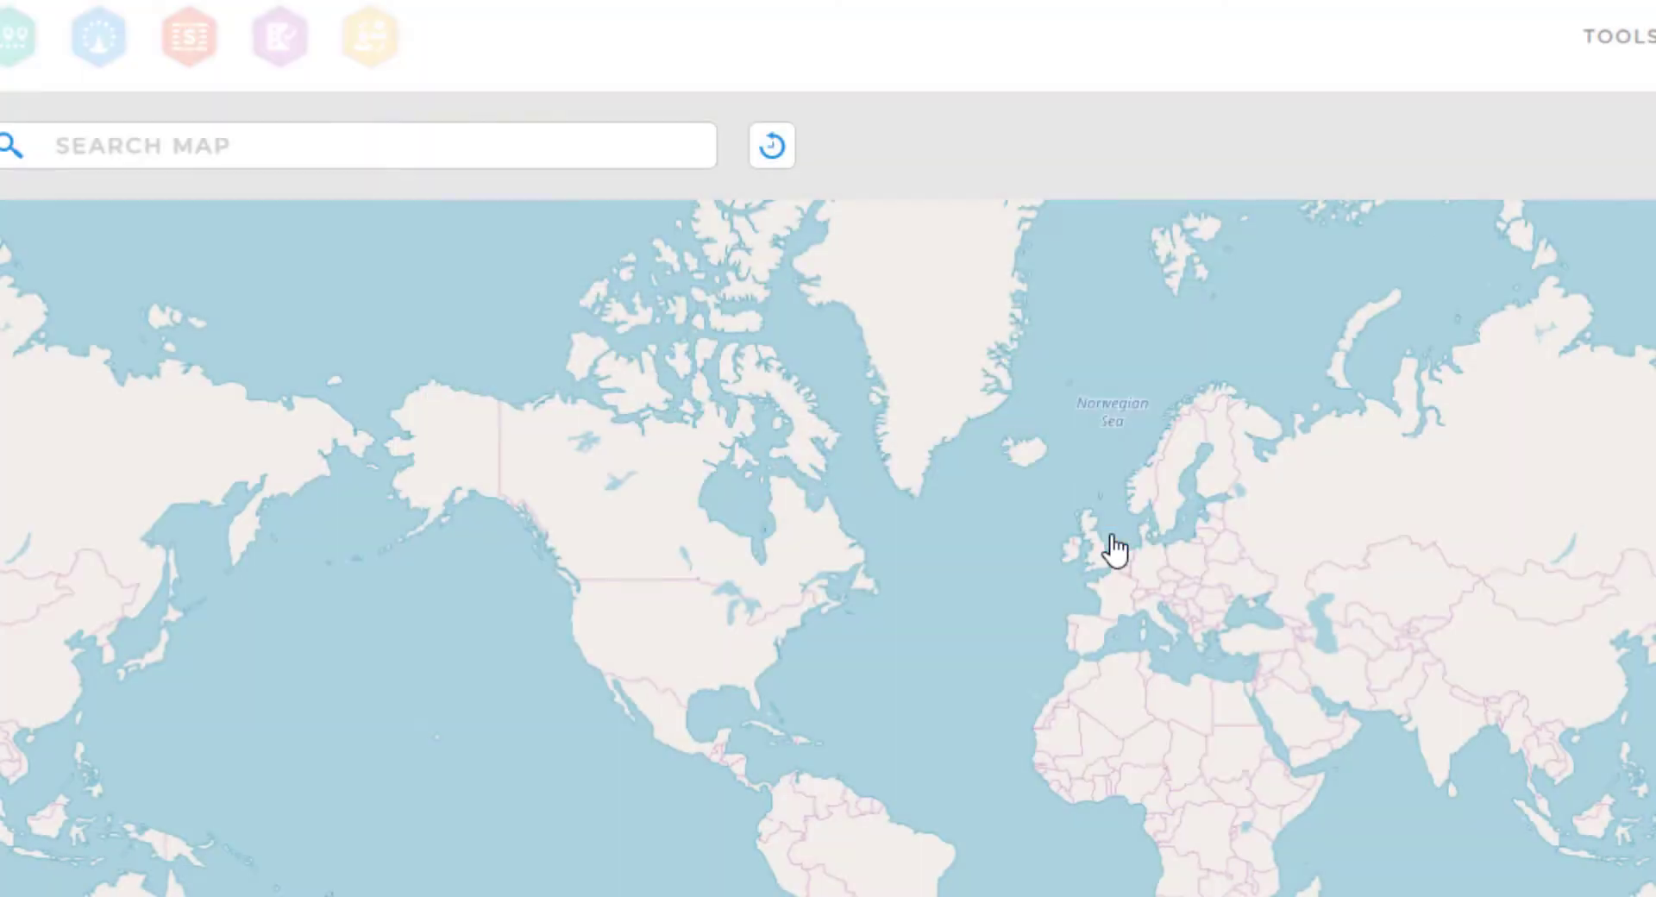